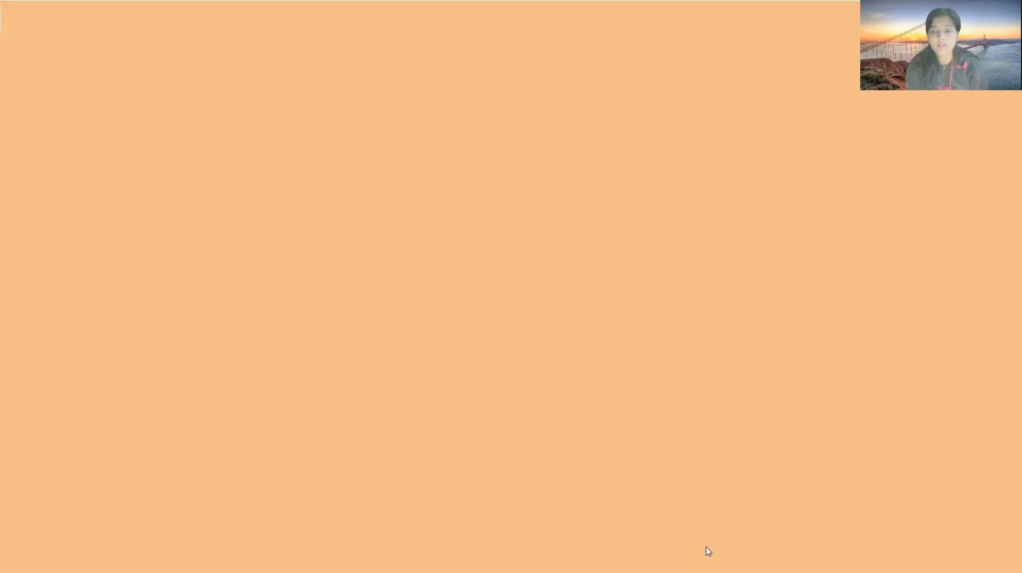
mouse_move(701, 507)
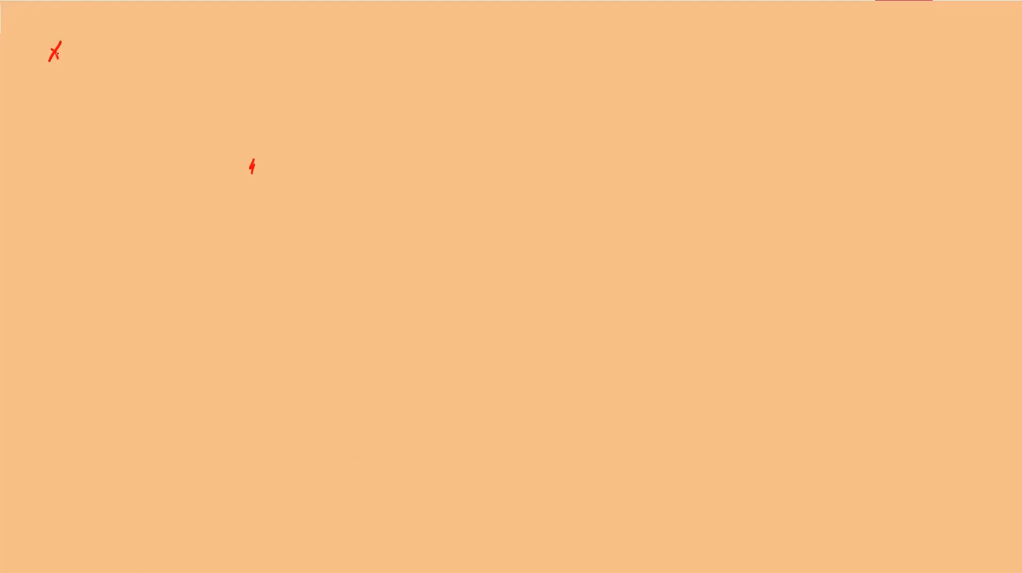
- Handwrite in red 'Wrapper class → Integer, boolean, Byte → immutable' and 'i) ⇒ final'
drag(71, 49, 102, 58)
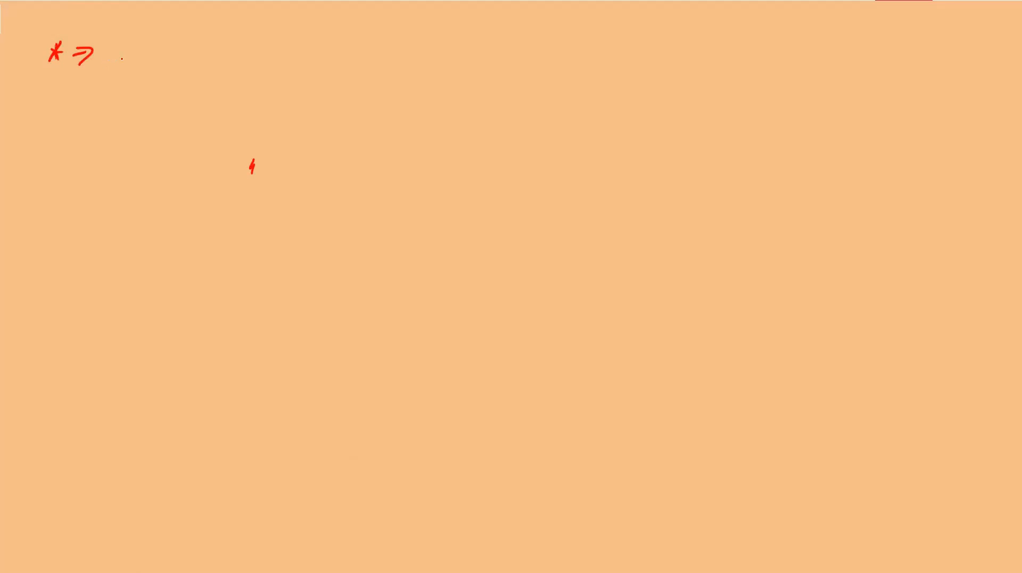
drag(117, 49, 137, 62)
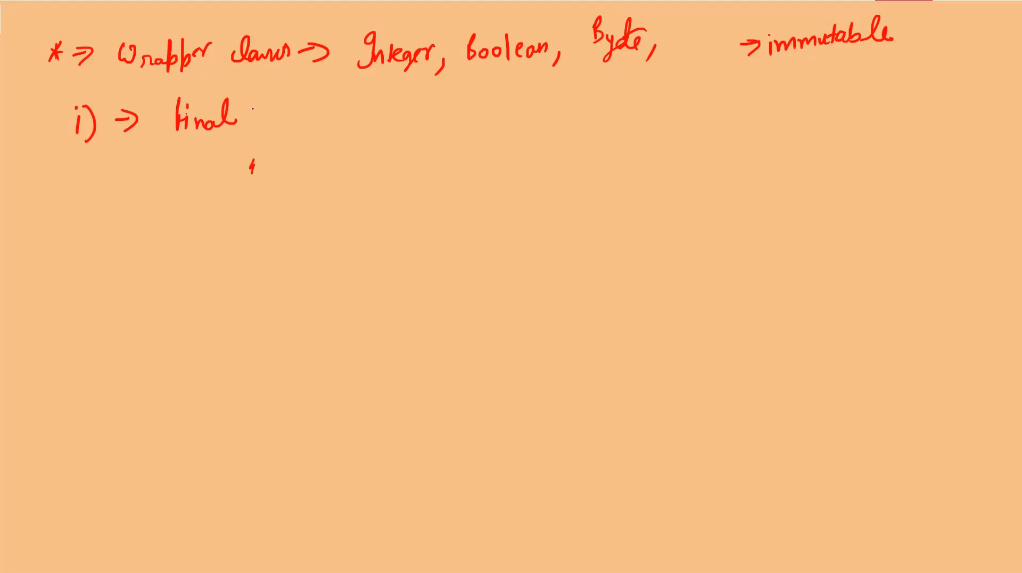
- Draw an arrow after 'final' and write 'Extende' starting rule i)'s explanation
drag(245, 114, 274, 117)
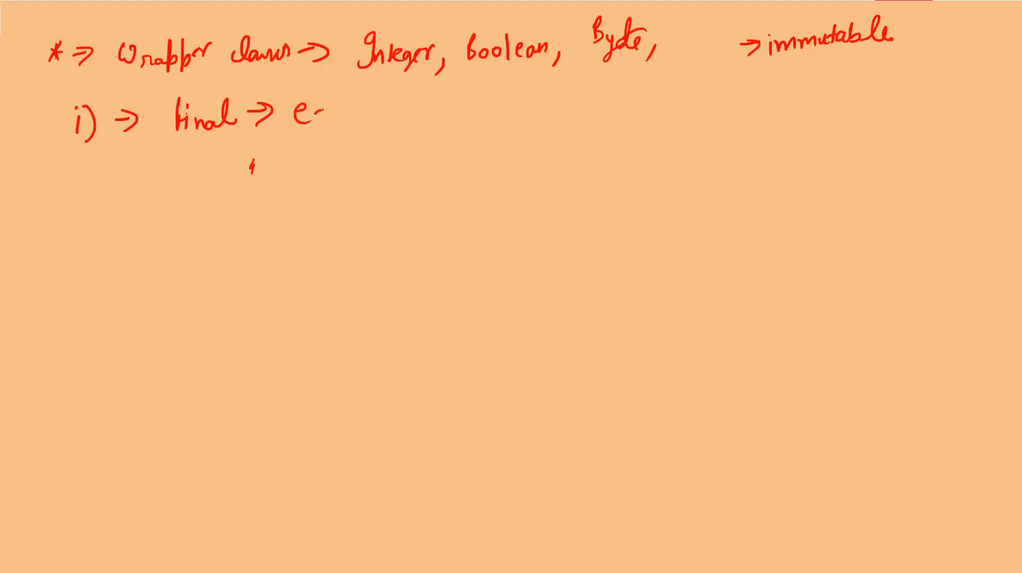
text(Extende)
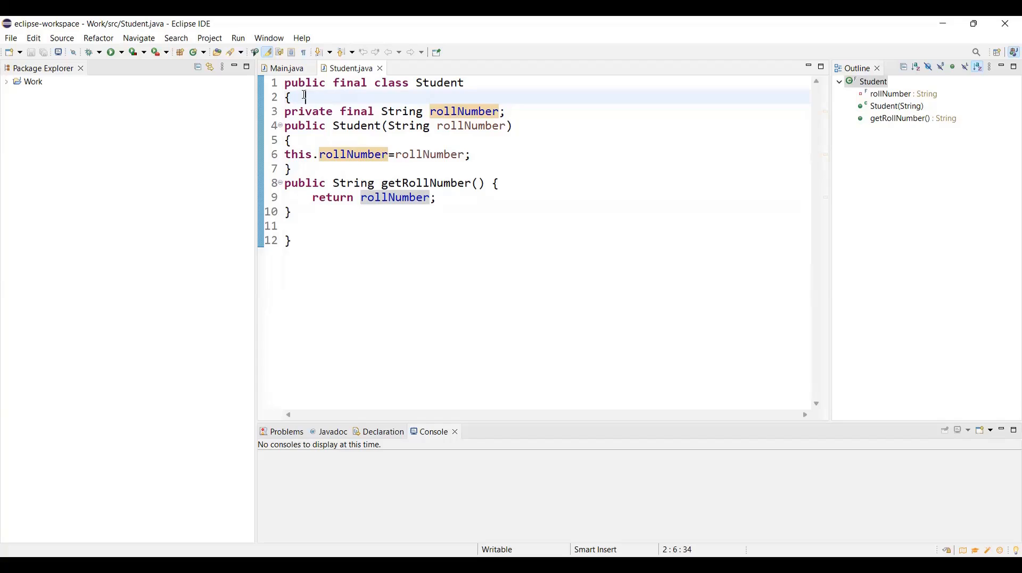
- Point out the final class keyword, private final rollNumber field and the public constructor in Student.java
double_click(347, 83)
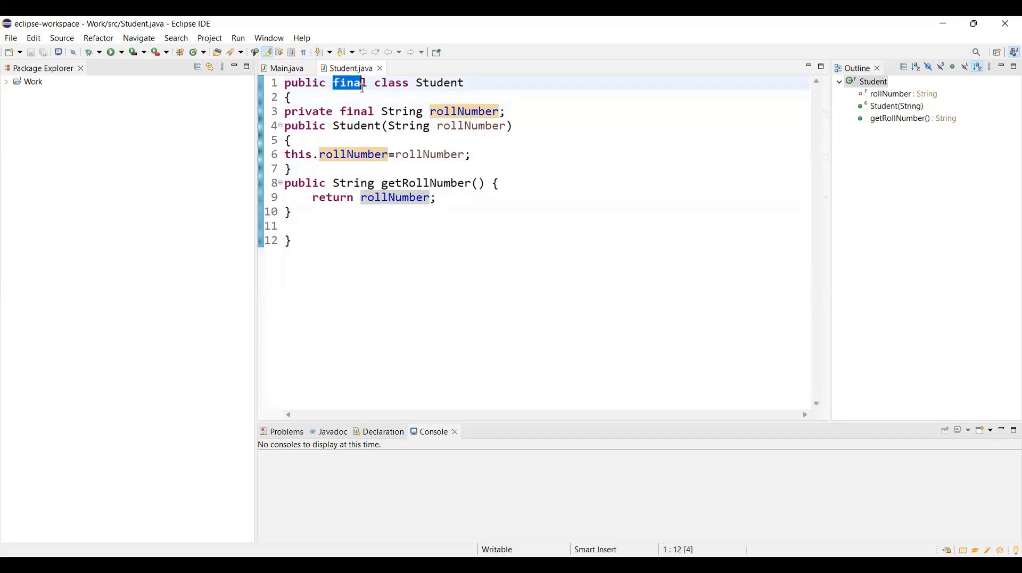
click(318, 97)
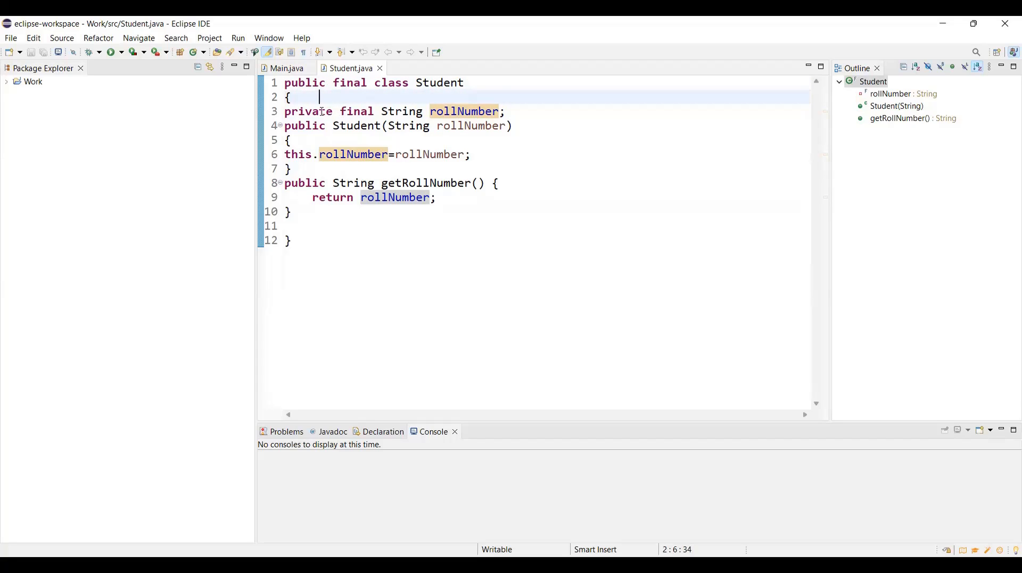
double_click(315, 111)
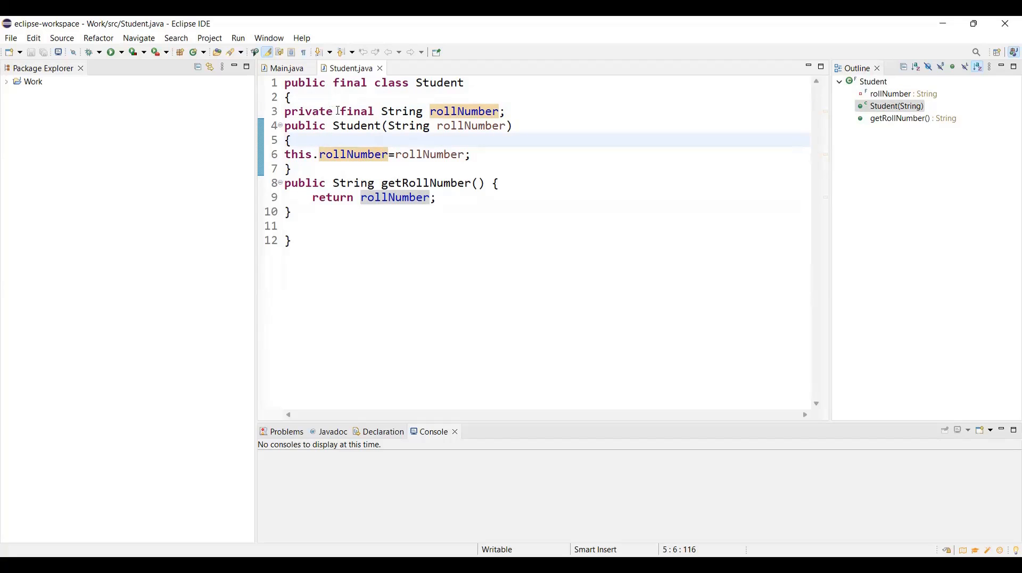
click(325, 126)
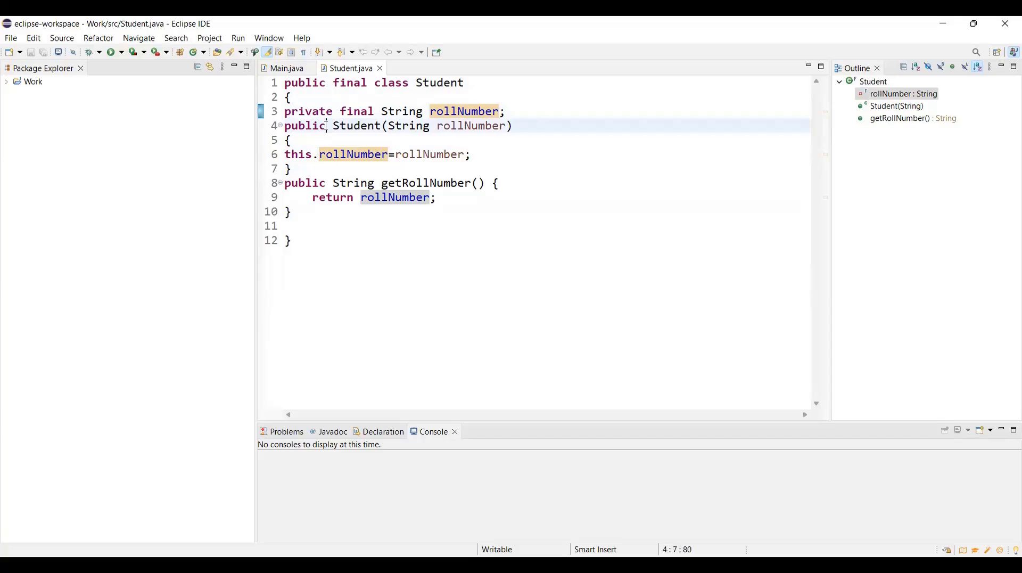
click(306, 139)
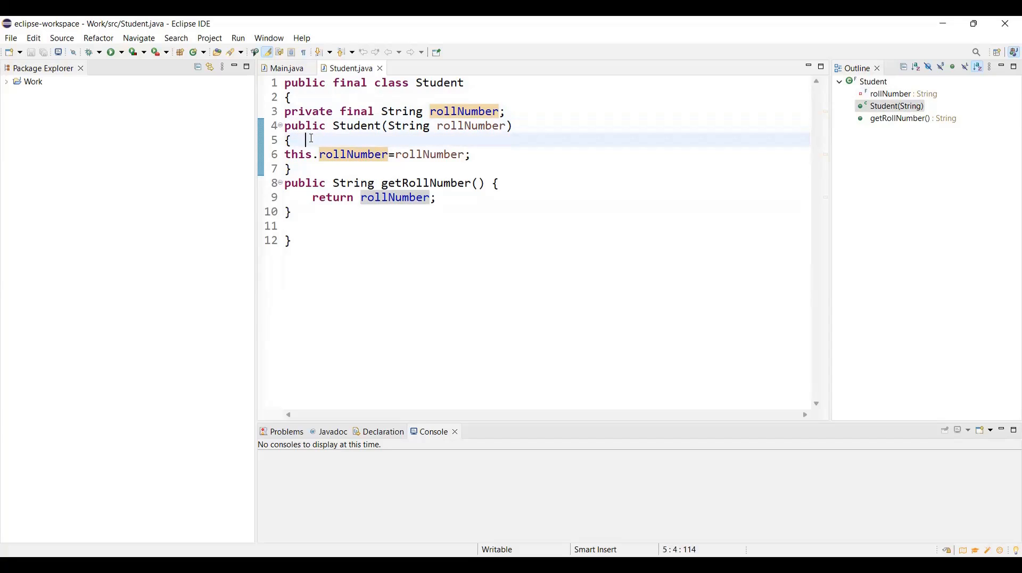
click(290, 169)
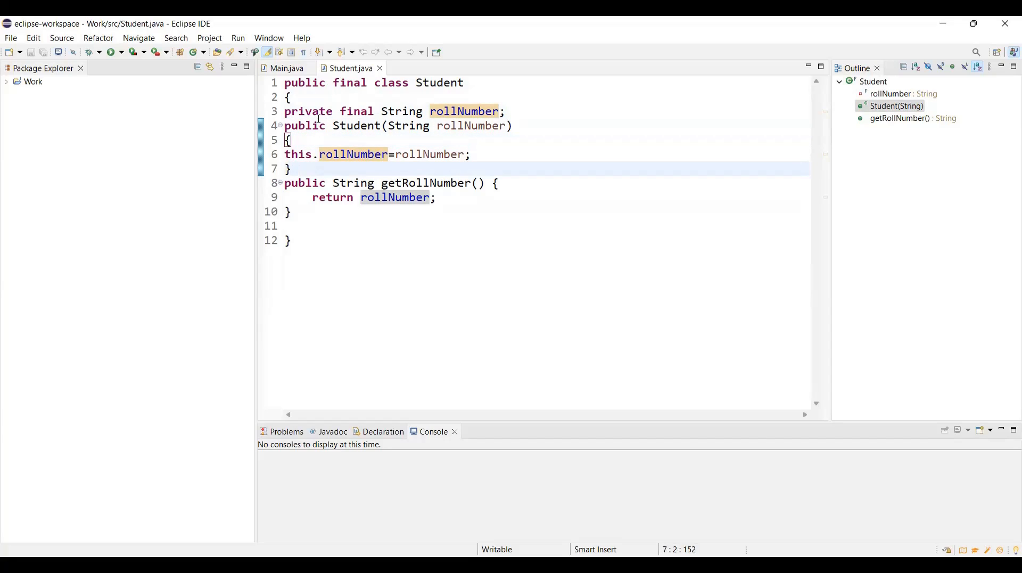
click(291, 211)
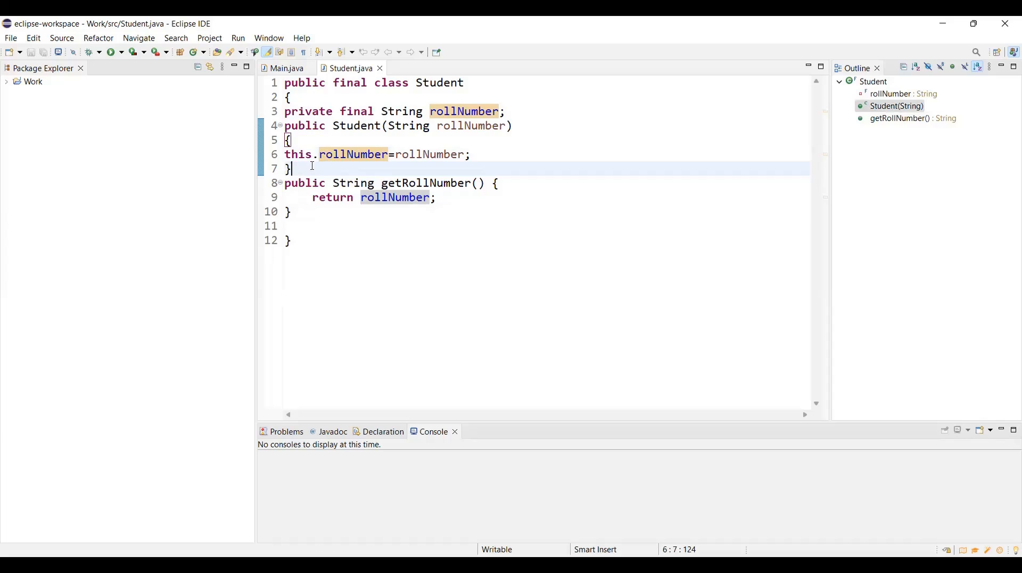
click(353, 231)
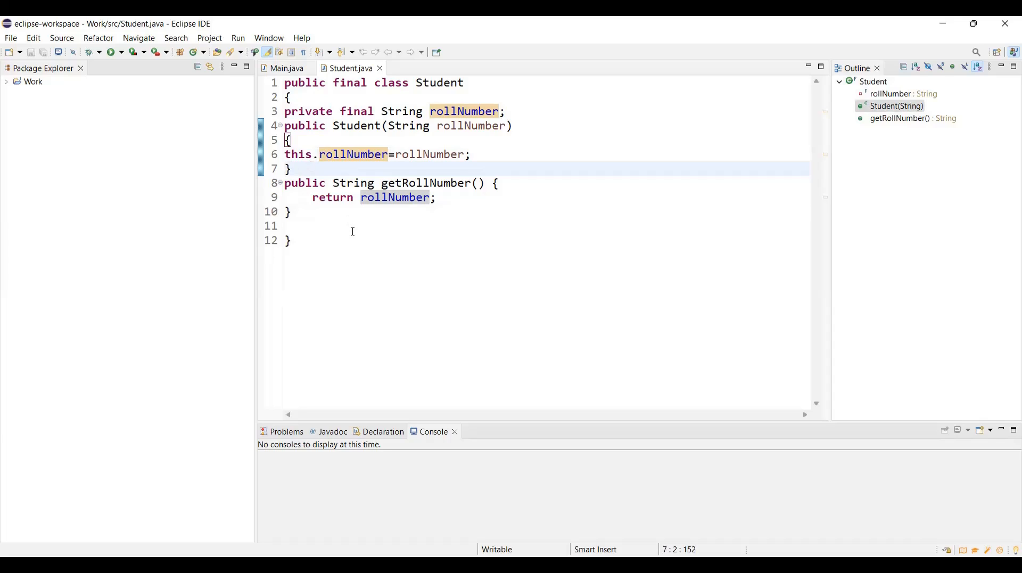
mouse_move(429, 314)
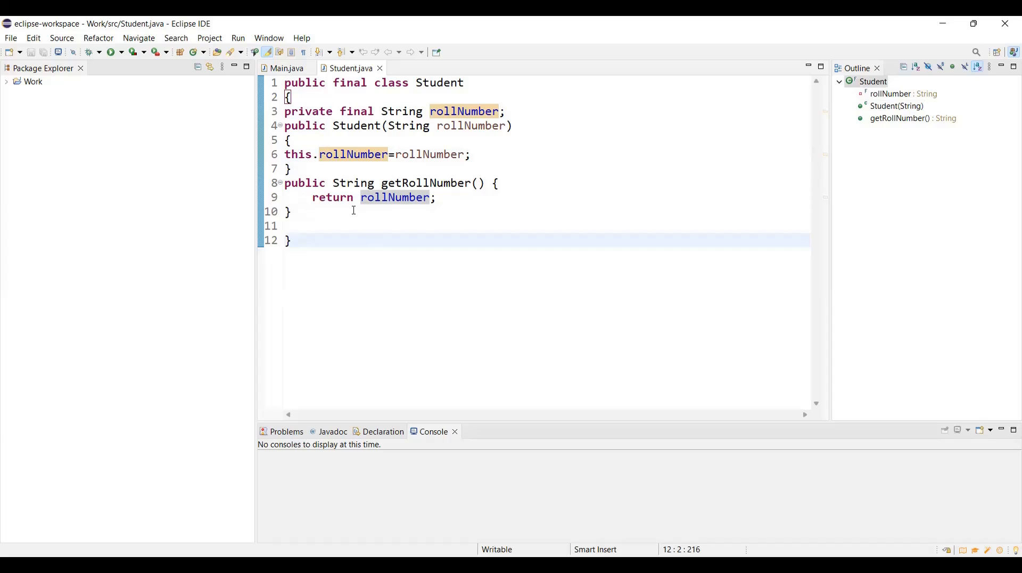
click(345, 211)
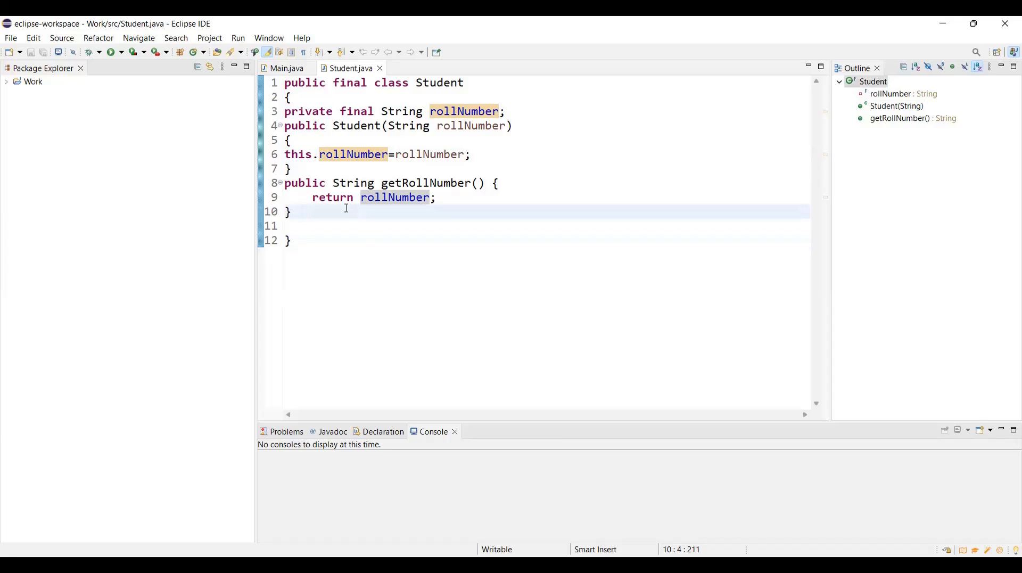
mouse_move(440, 296)
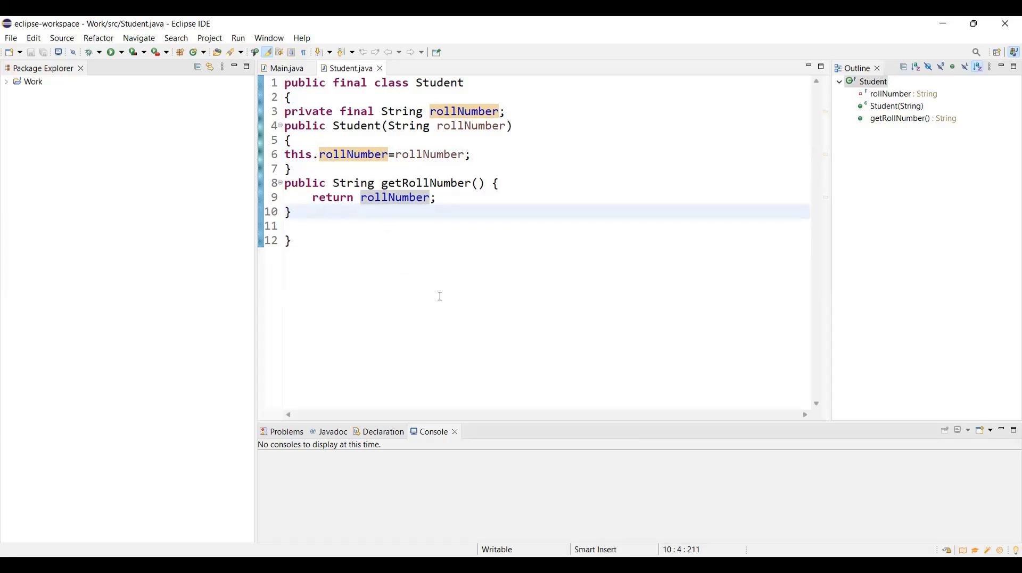
click(303, 211)
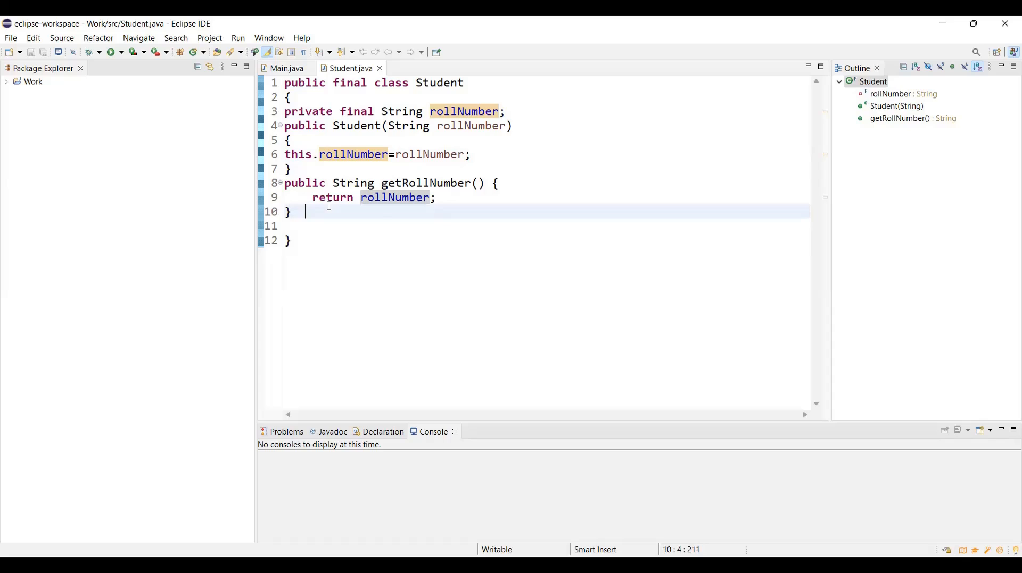
mouse_move(313, 209)
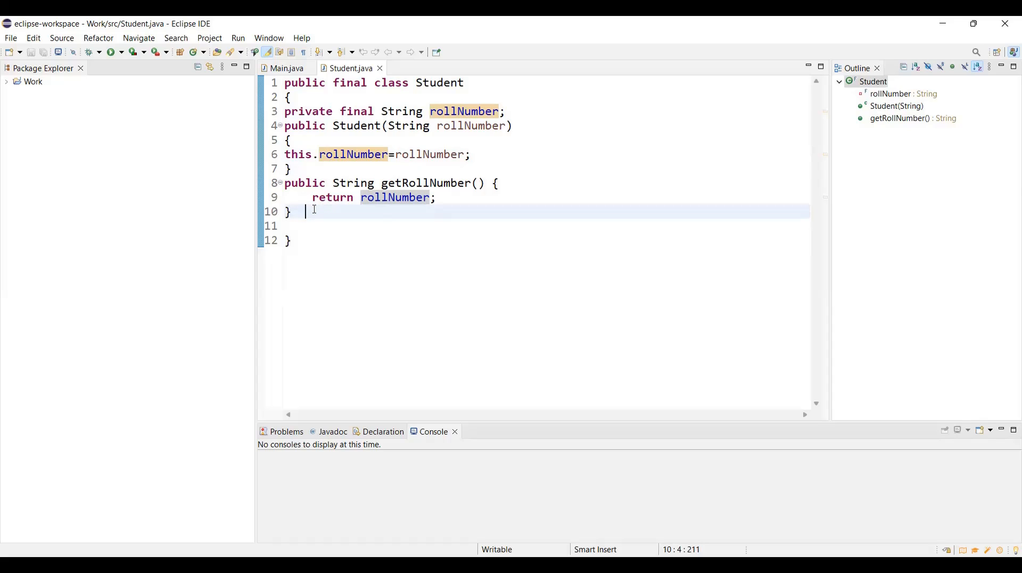
mouse_move(304, 210)
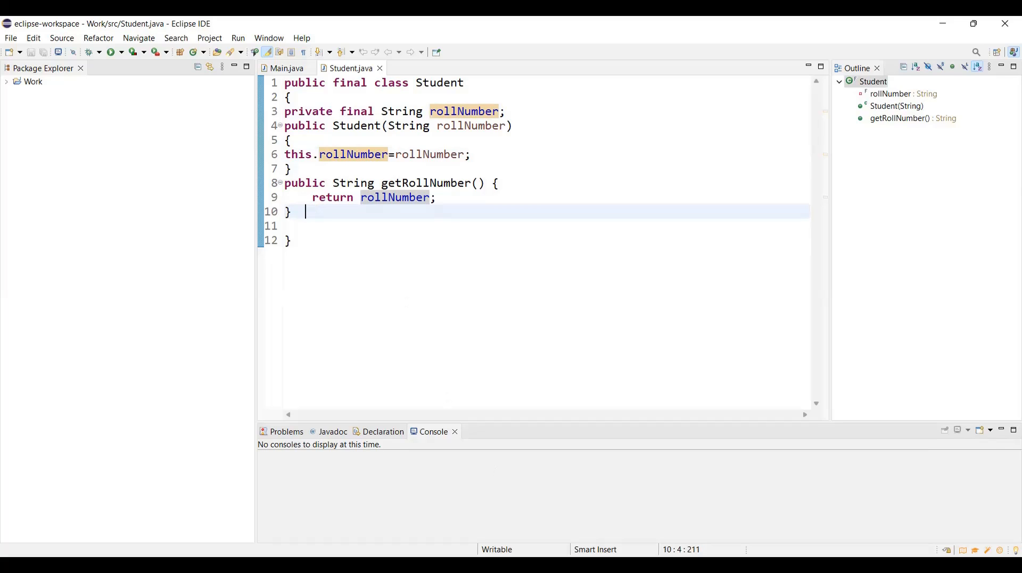